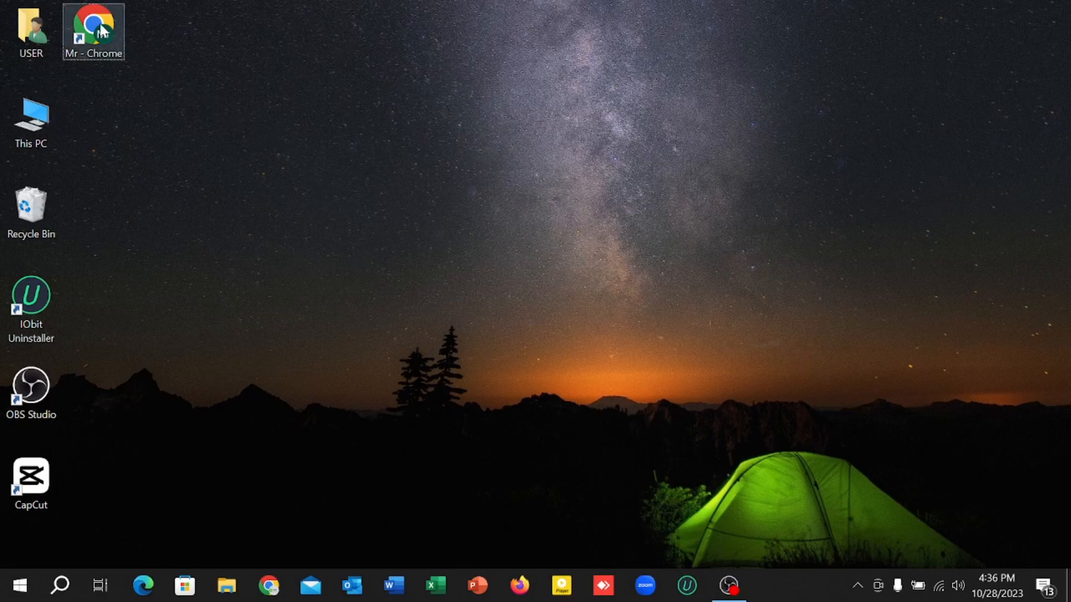
Step: Launch Google Chrome from the desktop shortcut
double_click(95, 27)
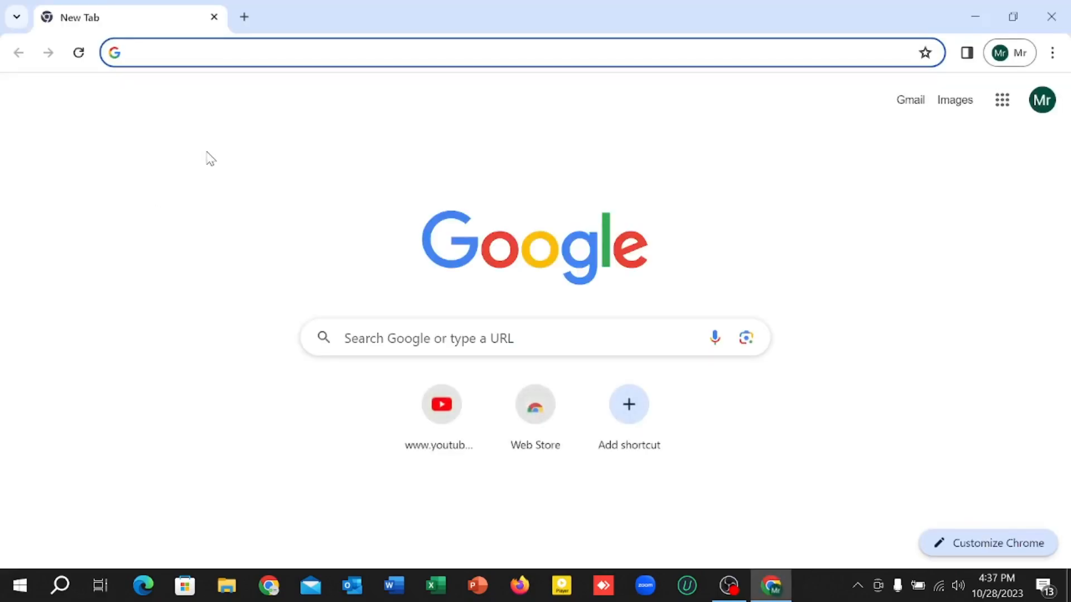
Step: Go to fiverr and bring the profile's Languages section (English – Basic) into view
text(fiverr.com/mr_max0?up_rollout=true)
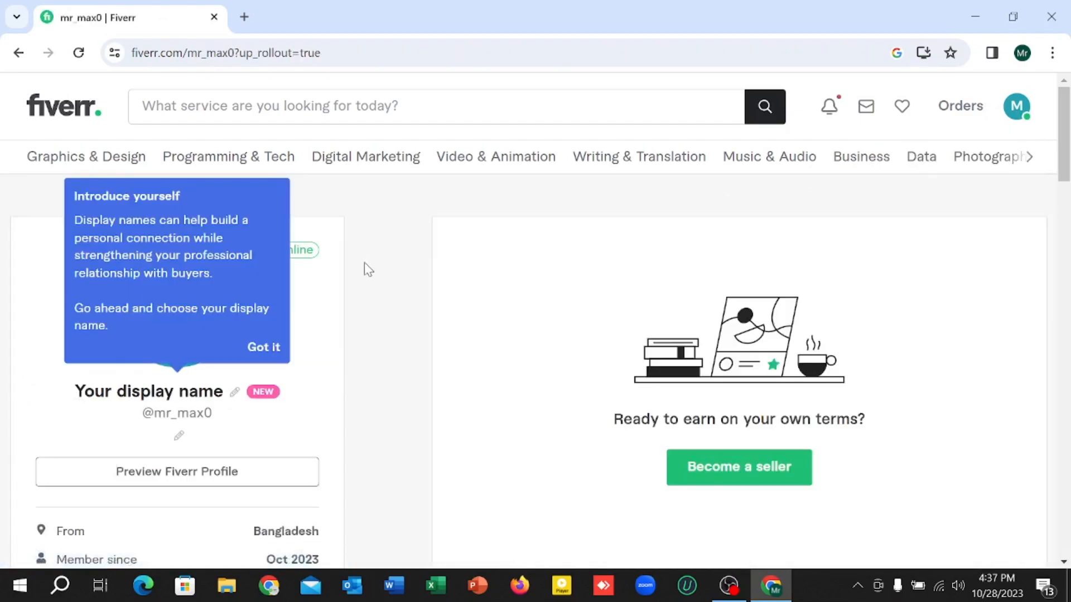
scroll(down, 3)
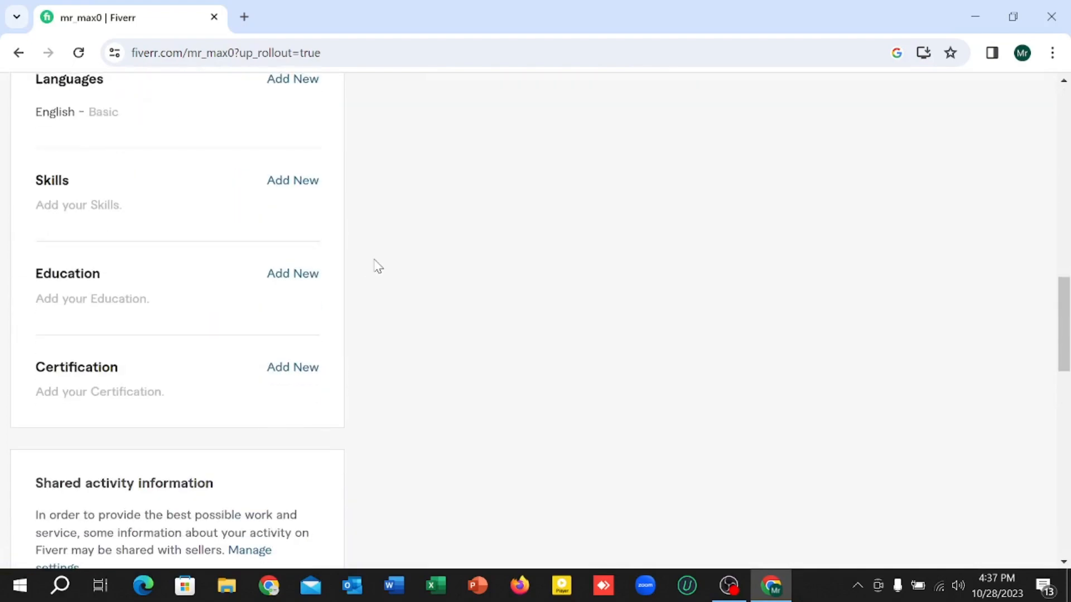
scroll(up, 3)
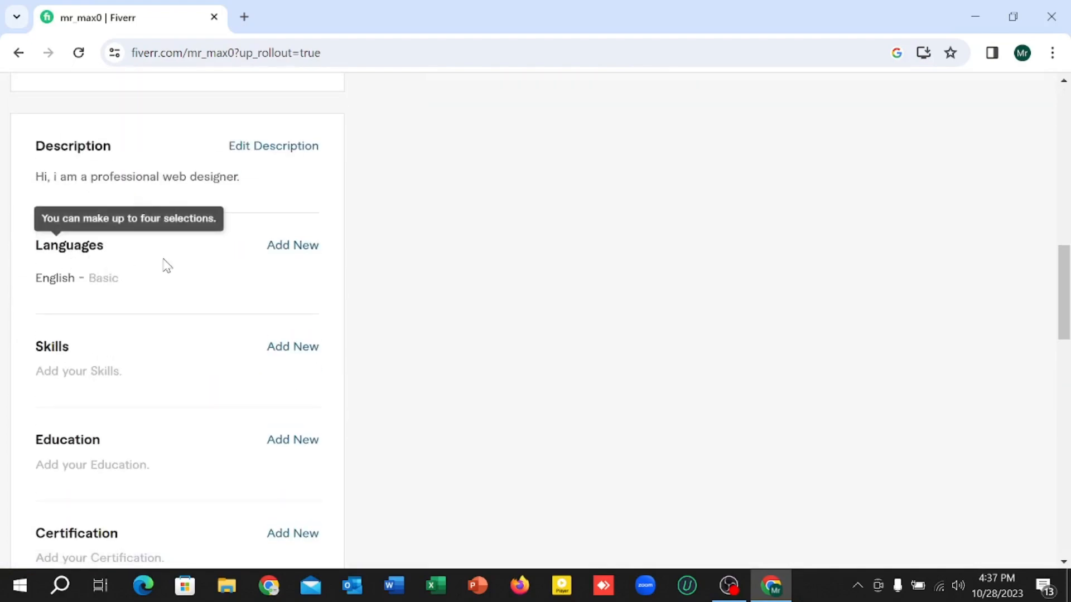
Step: Add a new language entry with Arabic chosen, ready to pick its level
click(292, 246)
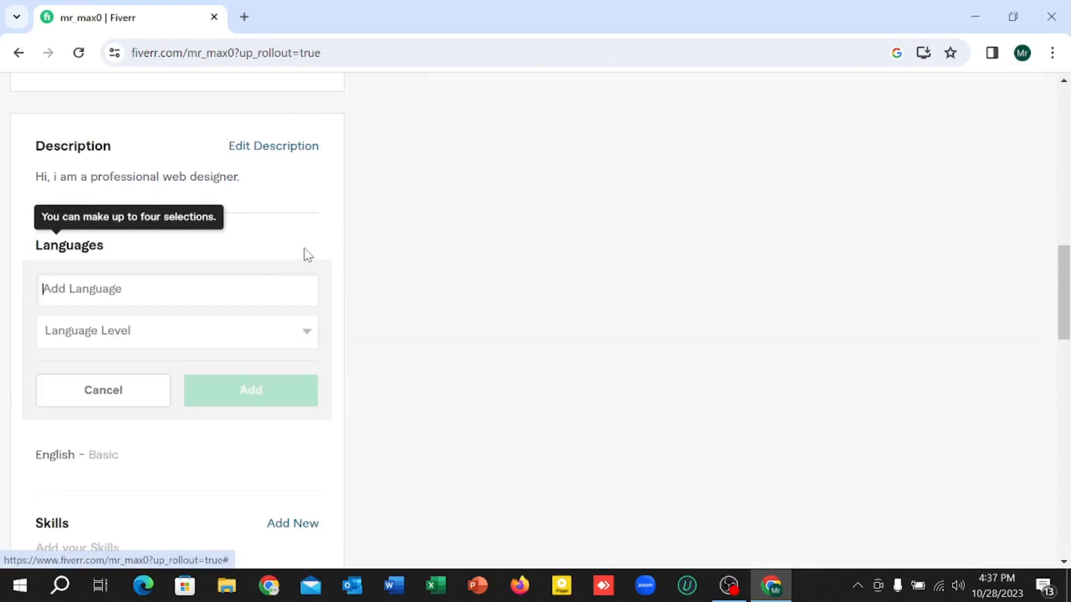
mouse_move(701, 228)
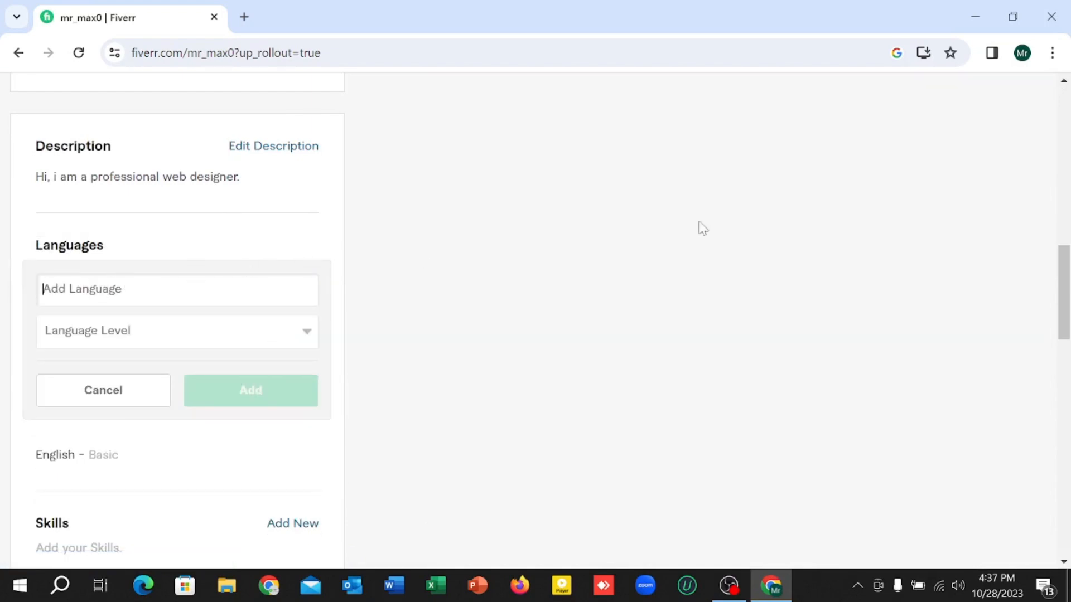
mouse_move(764, 221)
text(Ar)
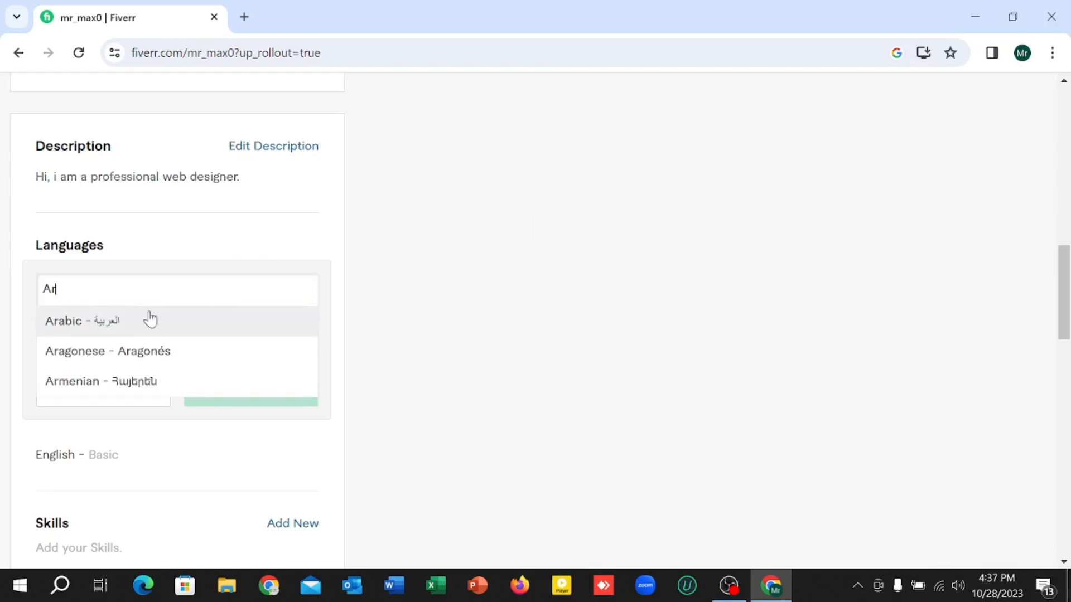
click(83, 321)
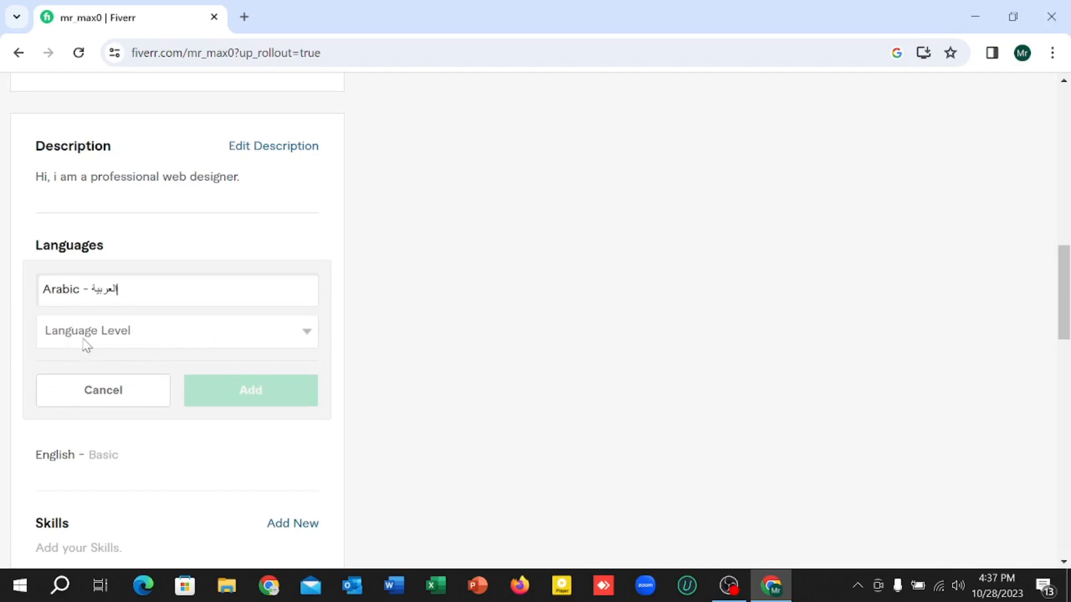
click(176, 330)
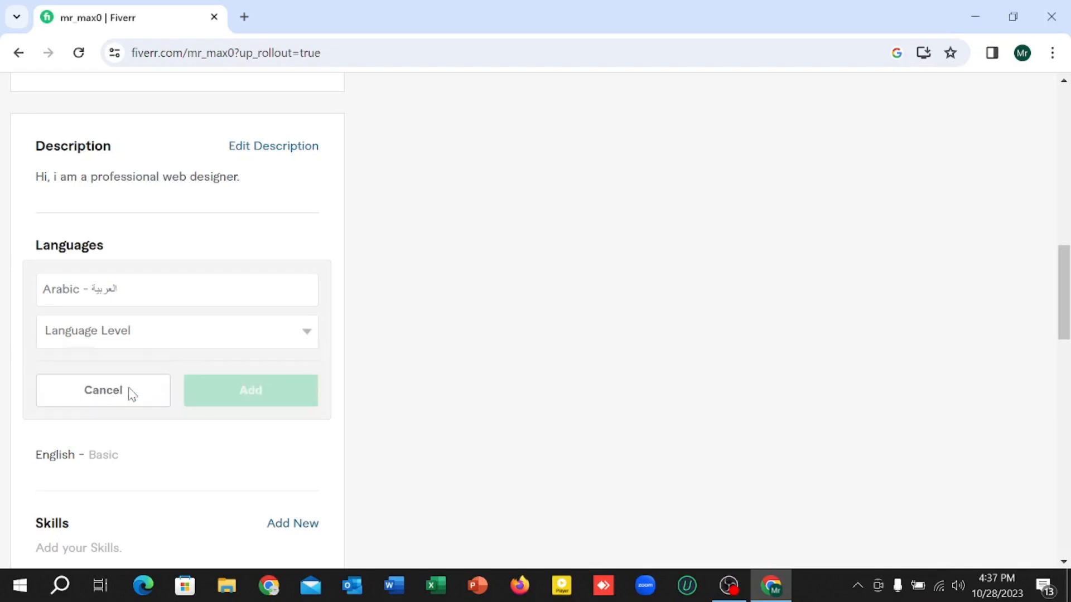
Step: Save Arabic at Fluent level so Languages lists English – Basic and Arabic – Fluent
click(249, 390)
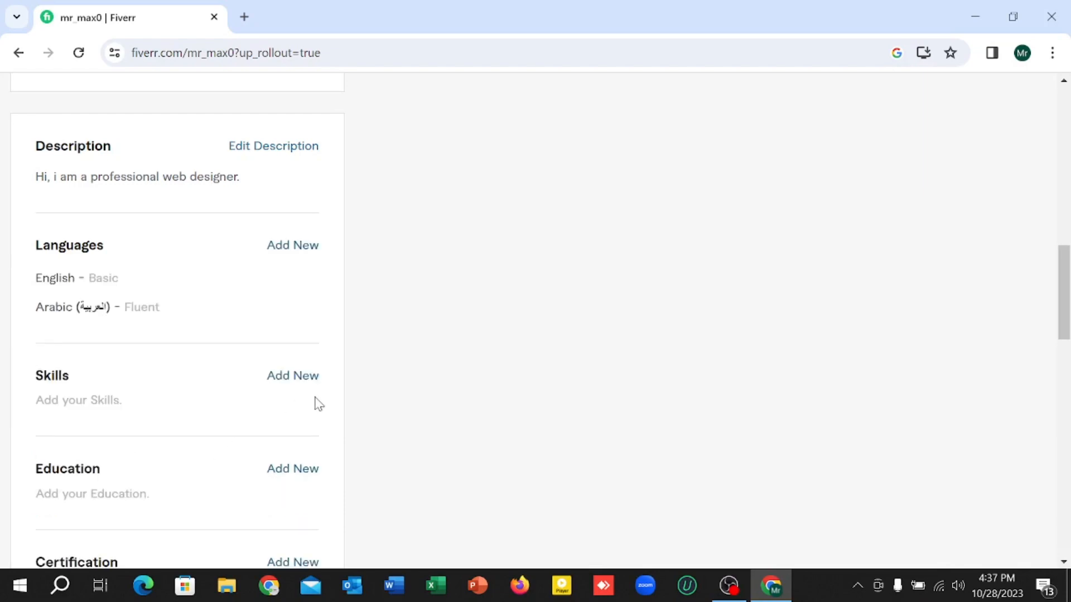
mouse_move(170, 324)
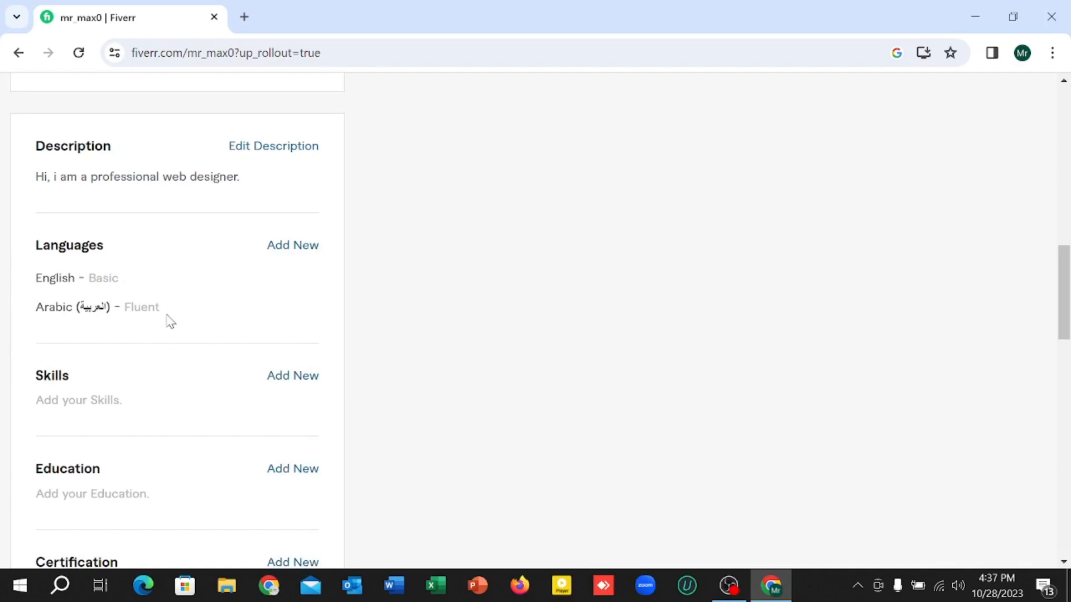
scroll(down, 3)
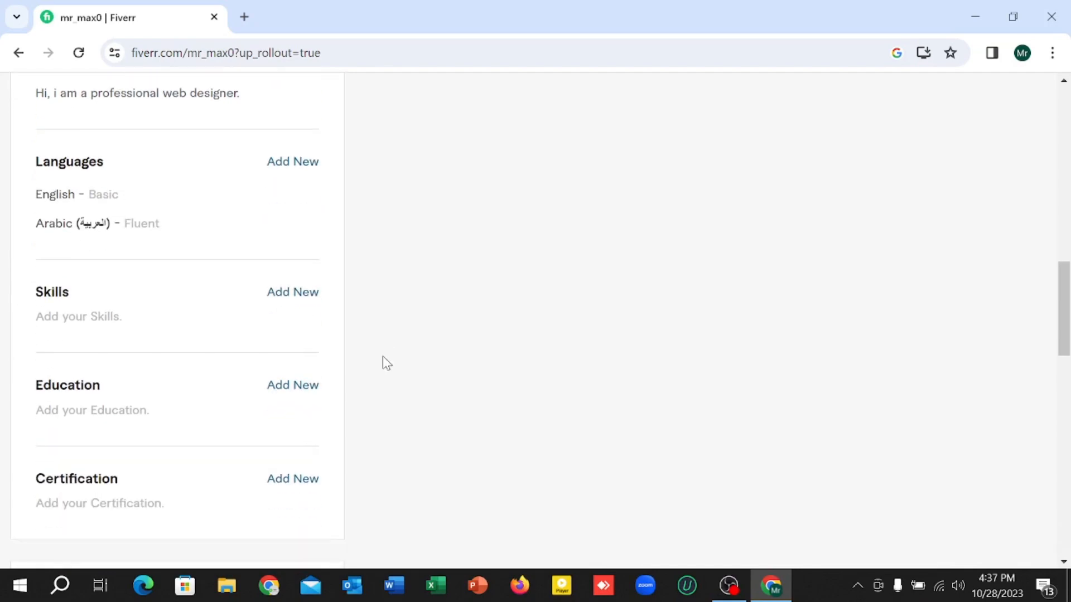